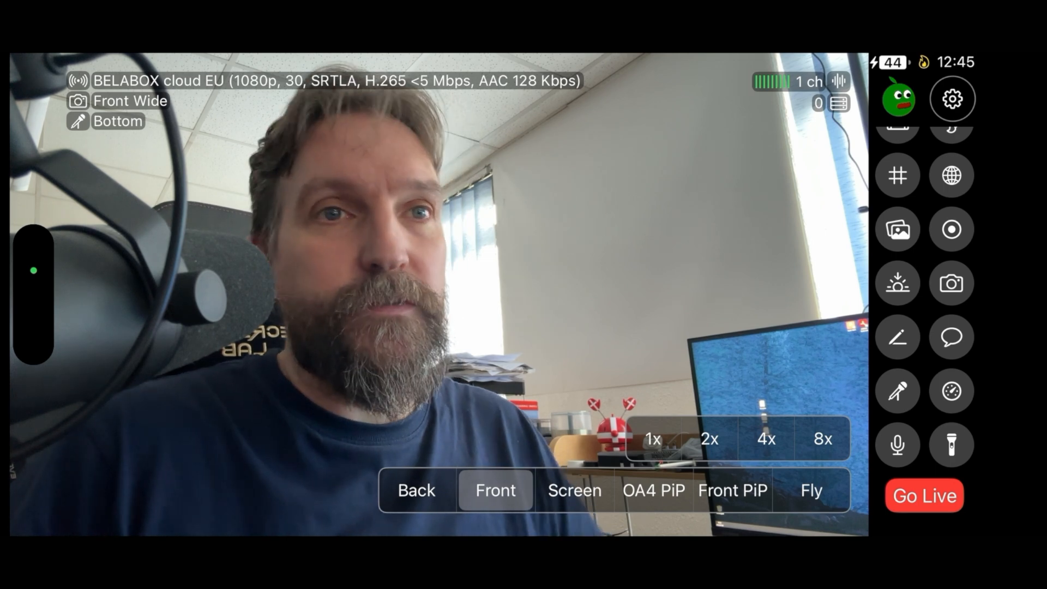
Step: Navigate Settings > Streams > BELABOX cloud EU down to its Twitch chat settings
left_click(952, 99)
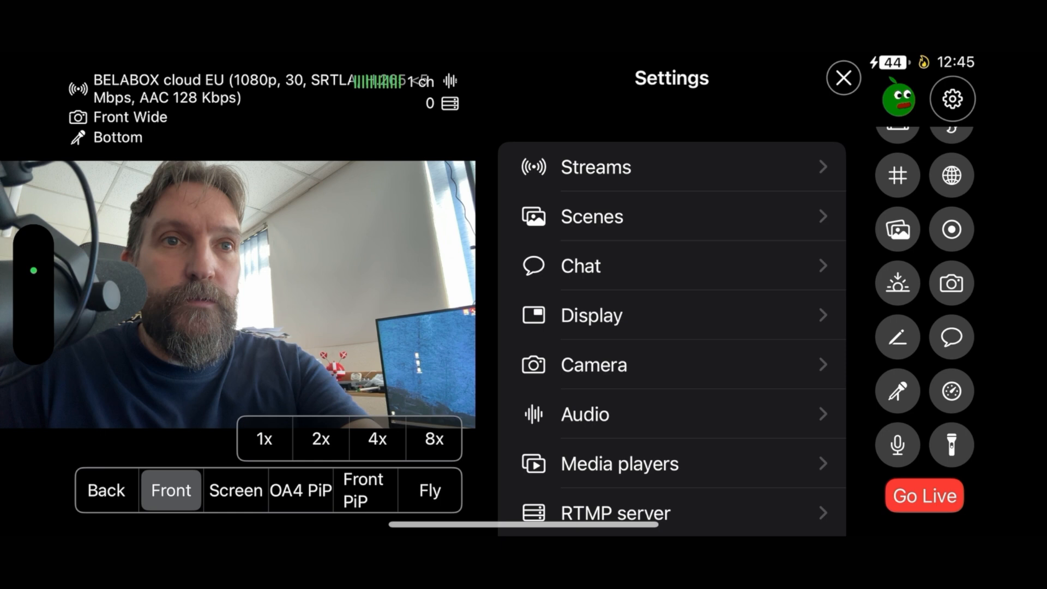
left_click(595, 168)
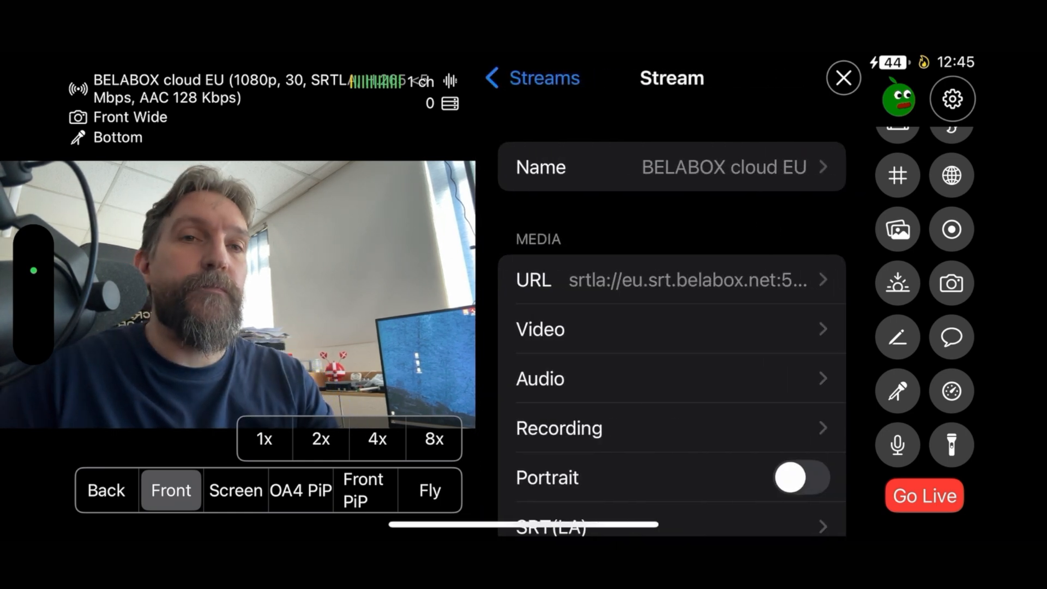
scroll("down", 3)
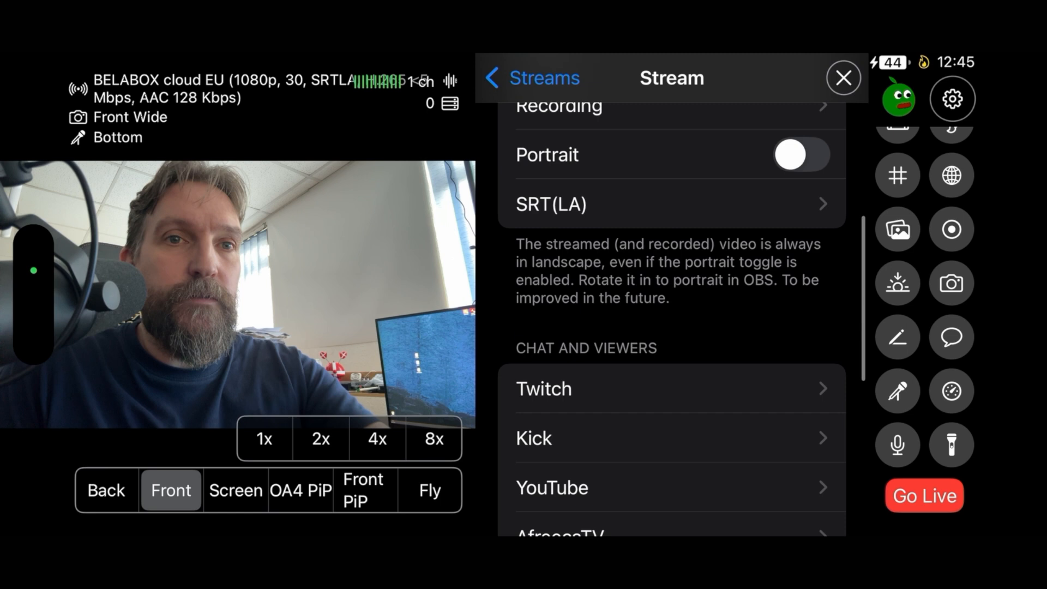
scroll("down", 3)
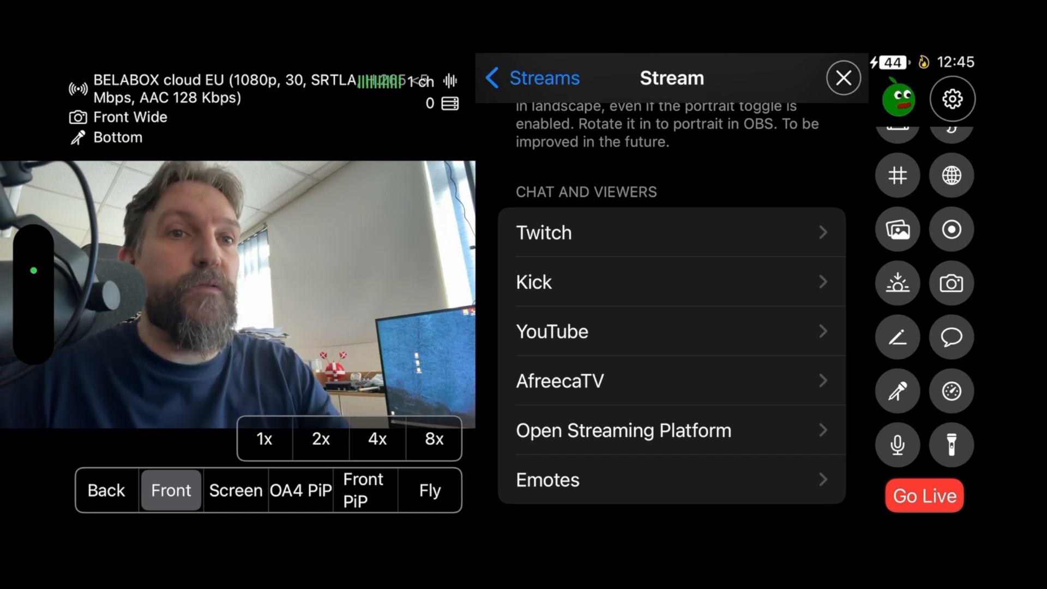
left_click(547, 480)
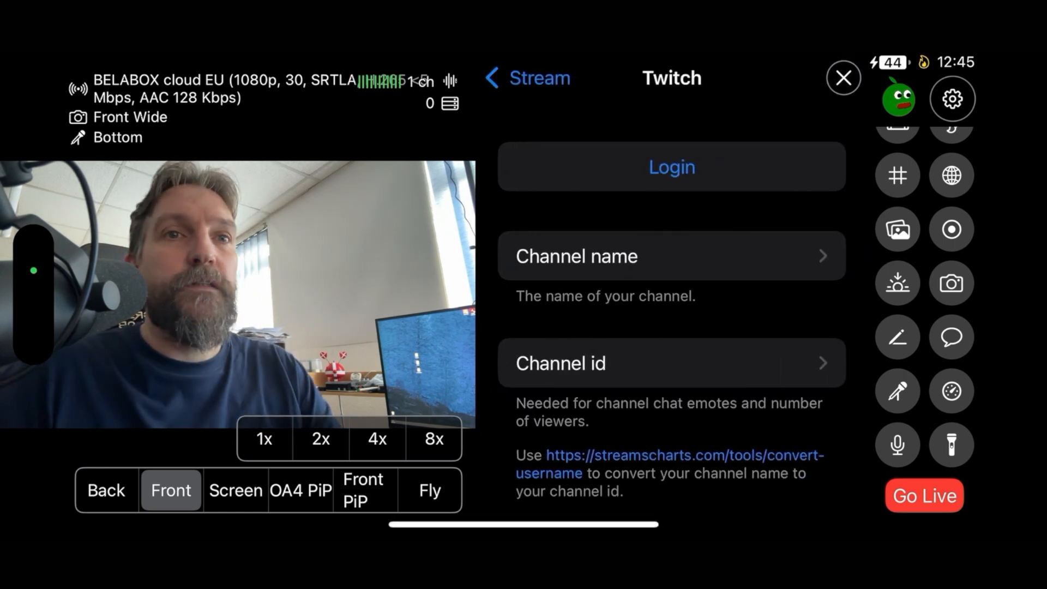
Step: Enter the EmeraldAudioVisual username as the Twitch channel name and confirm
left_click(671, 255)
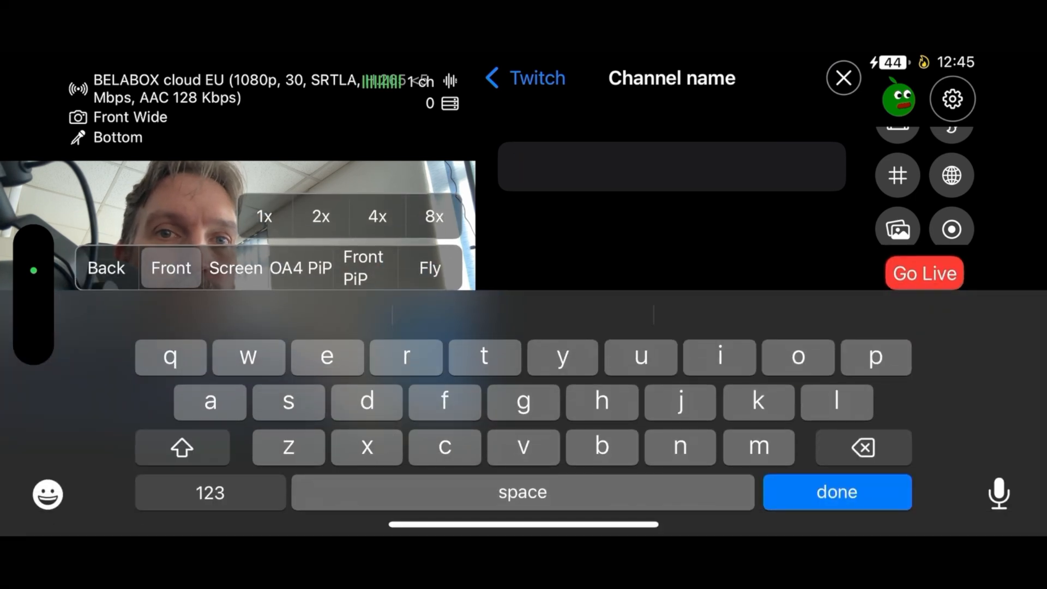
type("EmeraldAudioVis...")
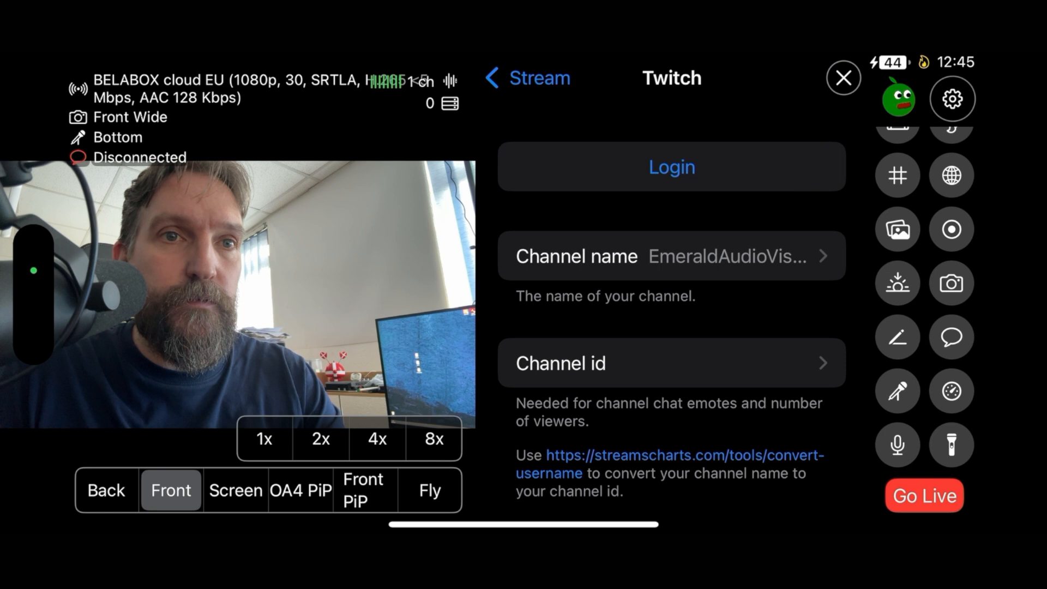
left_click(671, 362)
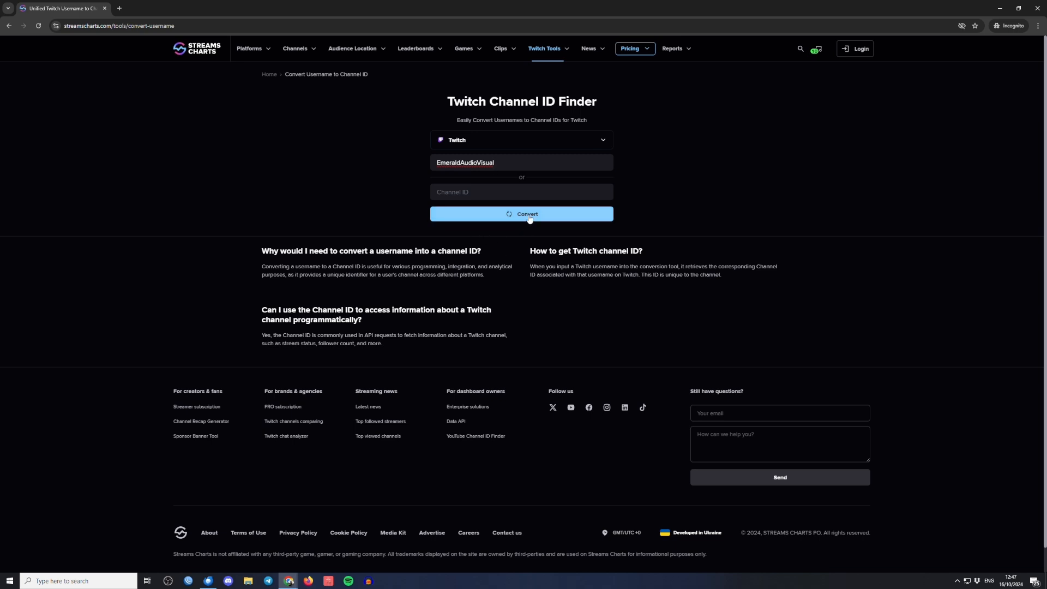
Step: Convert the EmeraldAudioVisual username to its numeric Twitch channel ID in Streams Charts
left_click(521, 213)
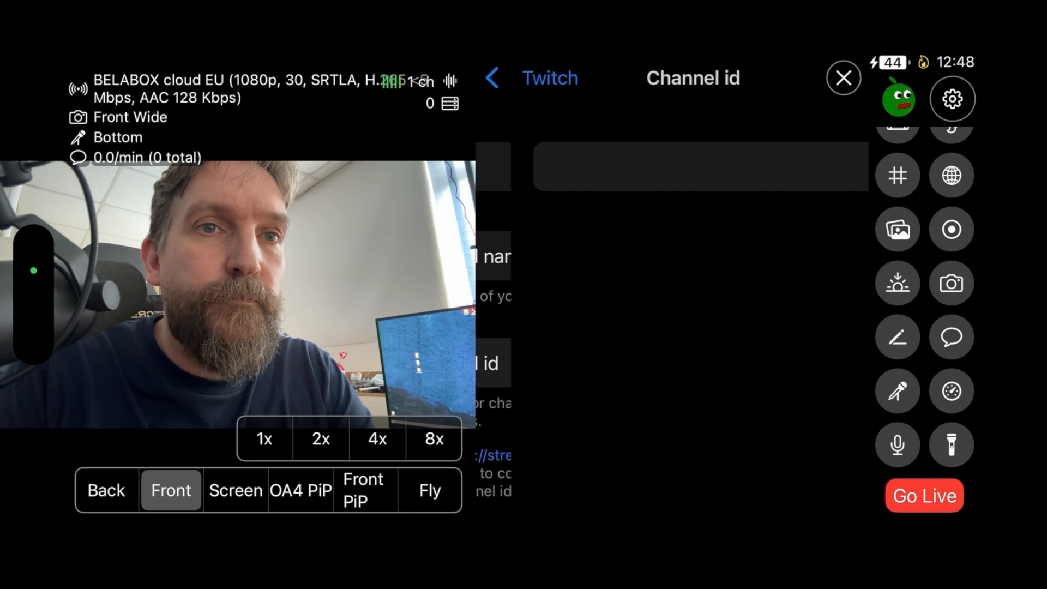
Step: Save 692793949 as the Twitch channel id and close settings
type("692793949")
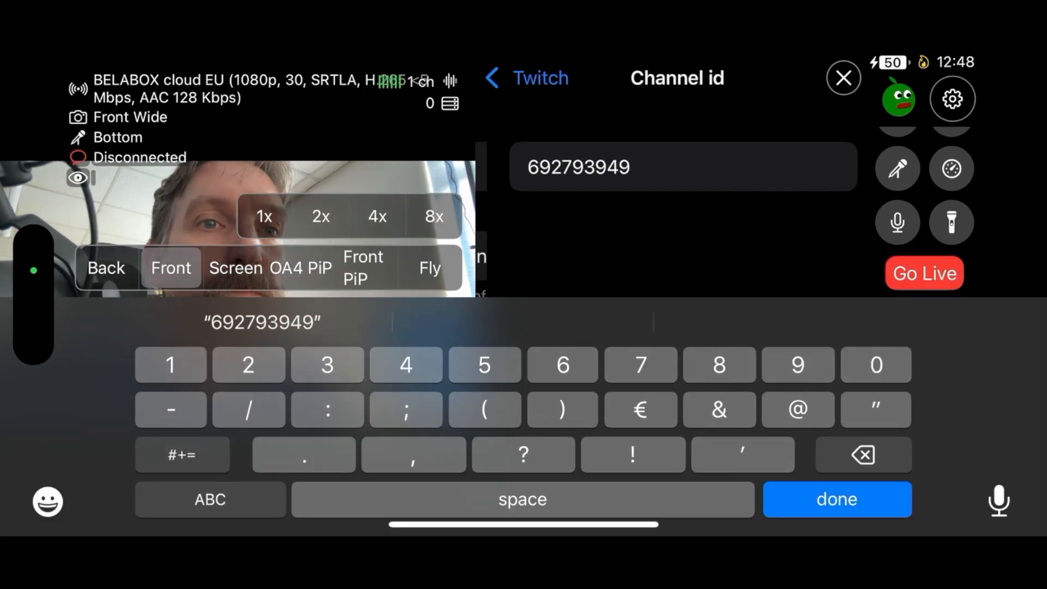
left_click(837, 498)
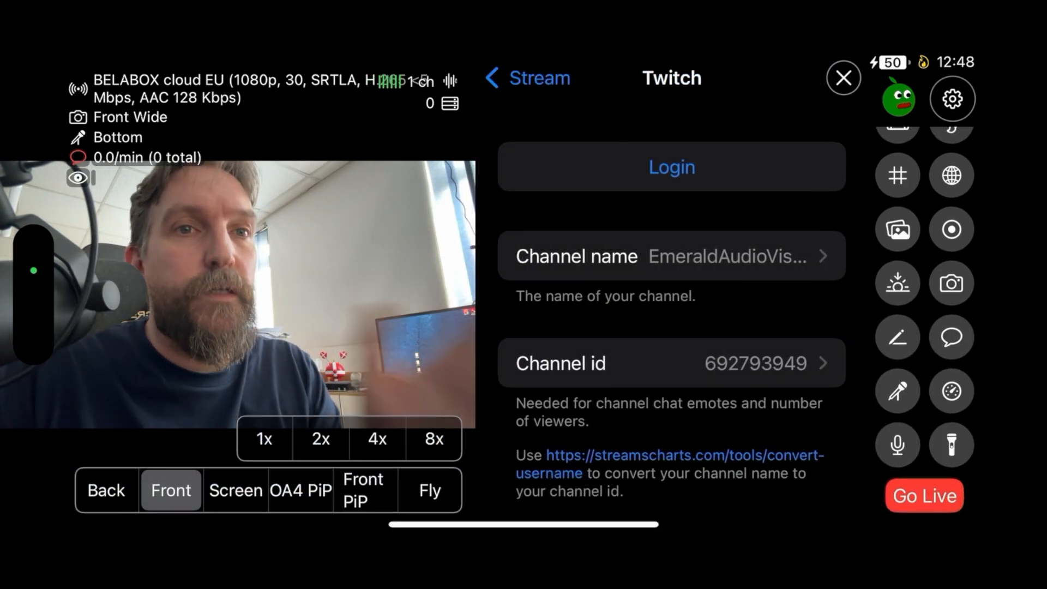
left_click(842, 78)
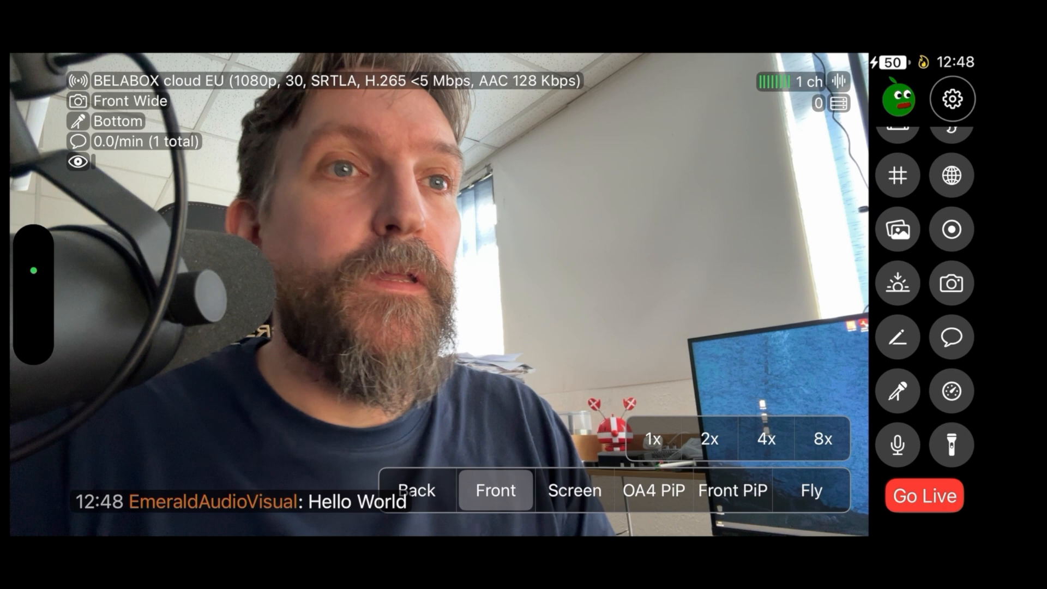
Step: Go to the Kick chat settings of the BELABOX cloud EU stream
left_click(951, 98)
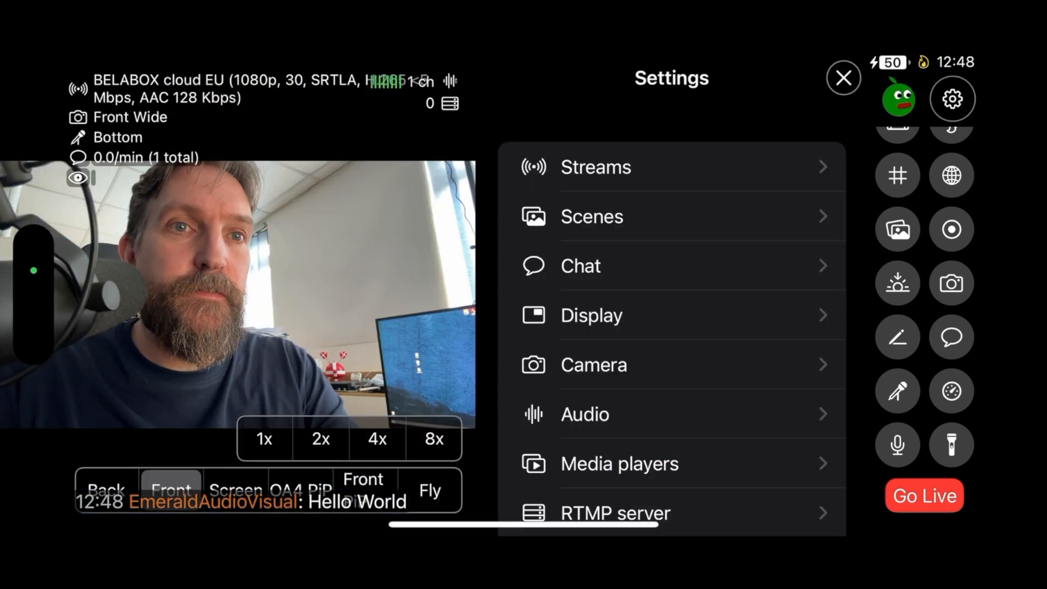
left_click(595, 168)
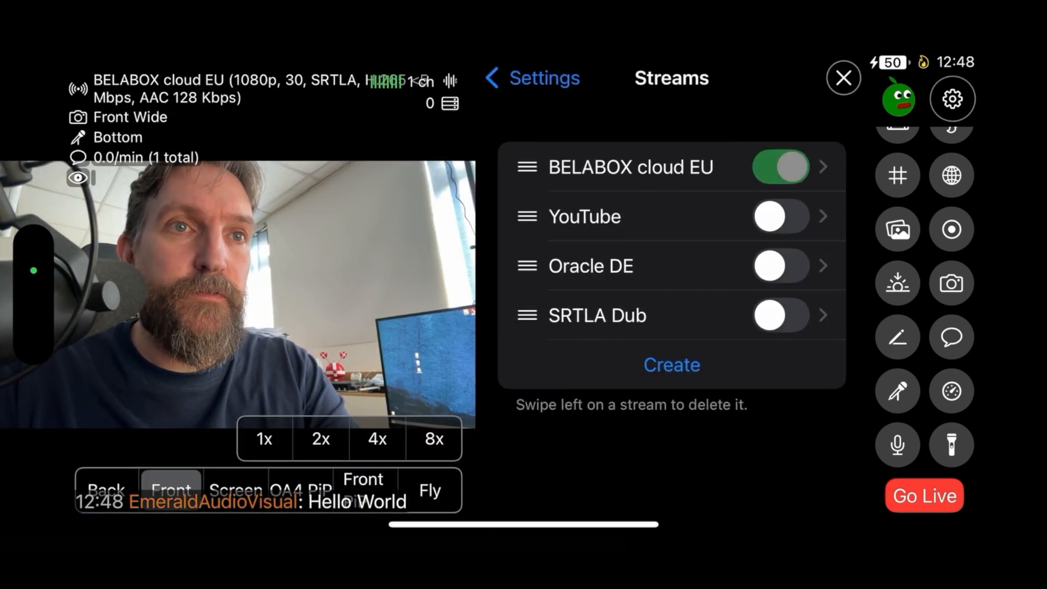
left_click(638, 167)
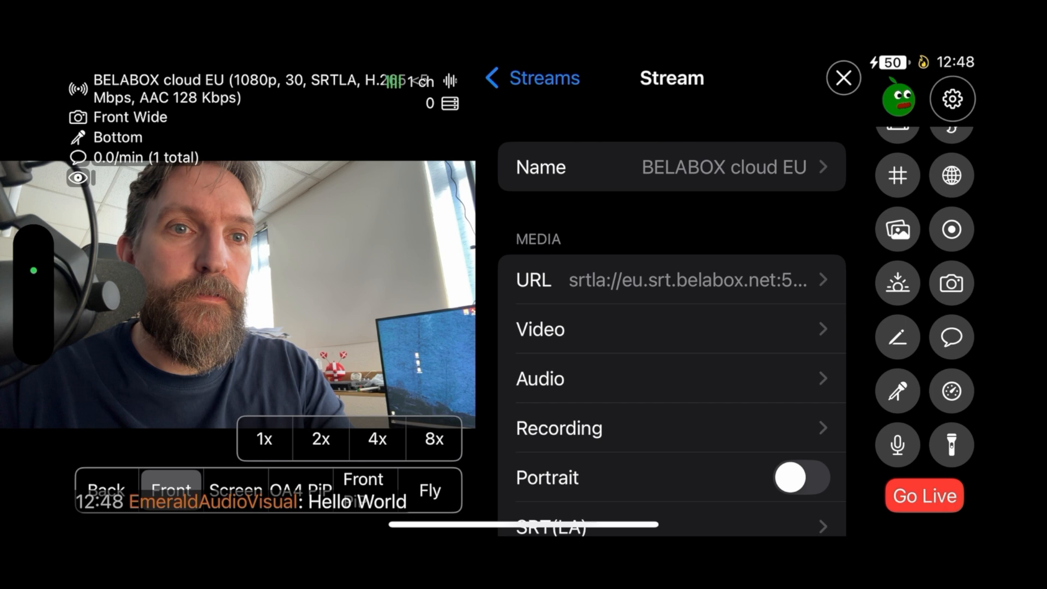
scroll("down", 3)
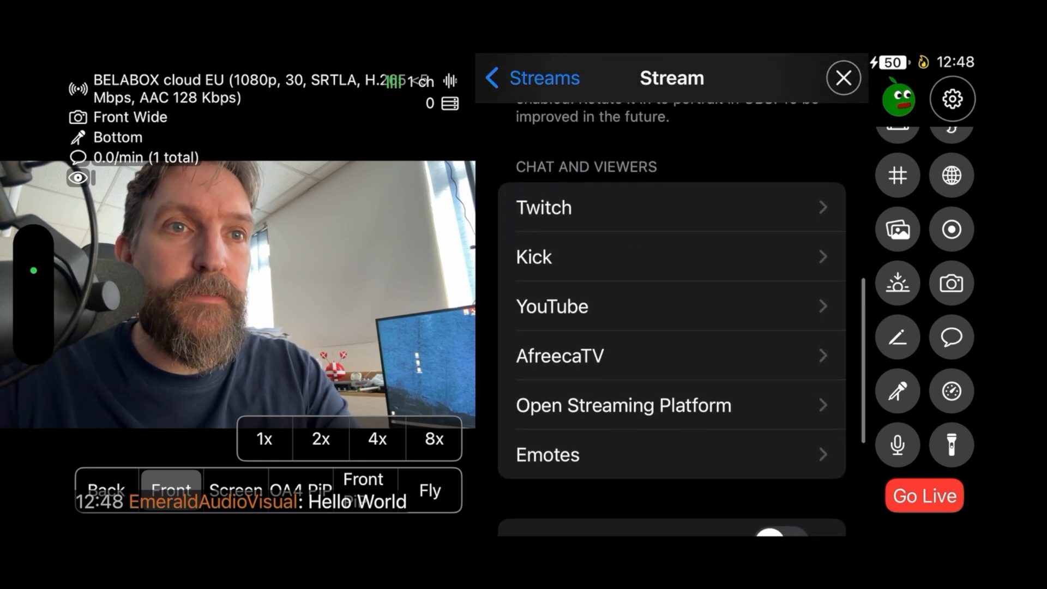
left_click(533, 257)
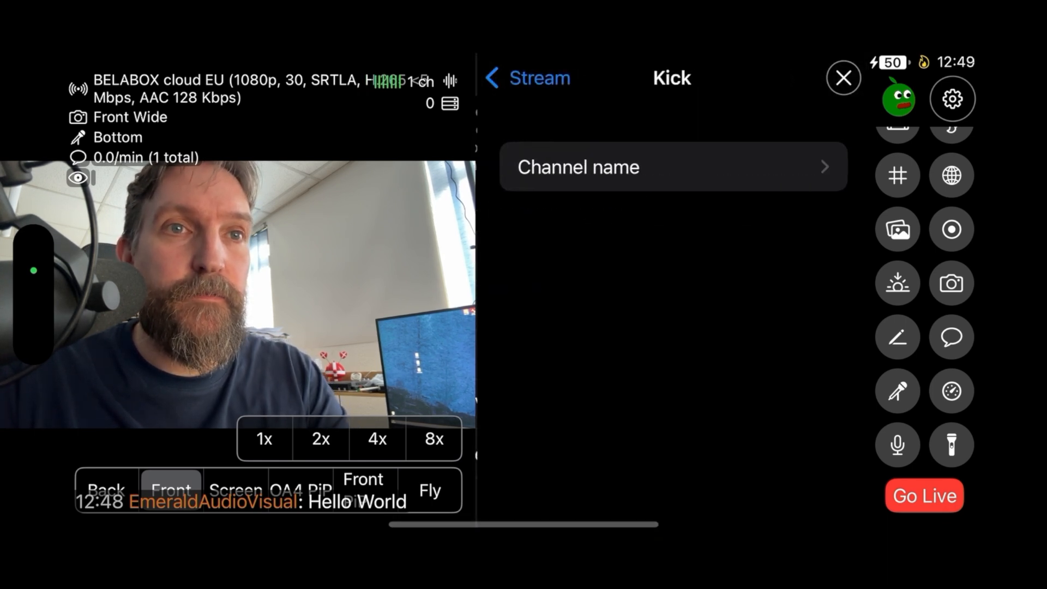
Step: Set the Kick channel name to EmeraldAudioVisual and close the settings
left_click(674, 167)
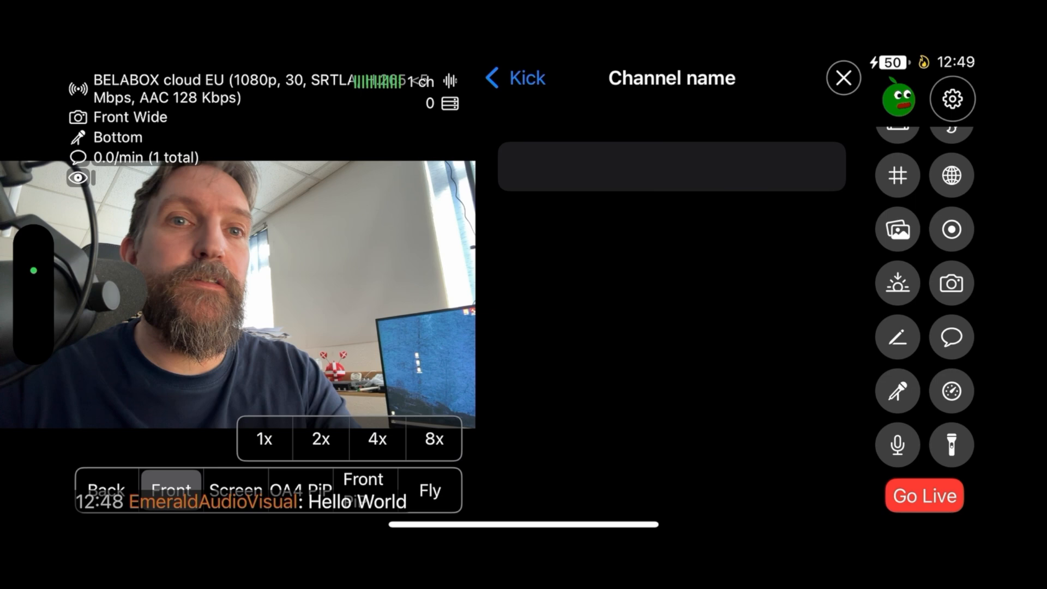
left_click(671, 166)
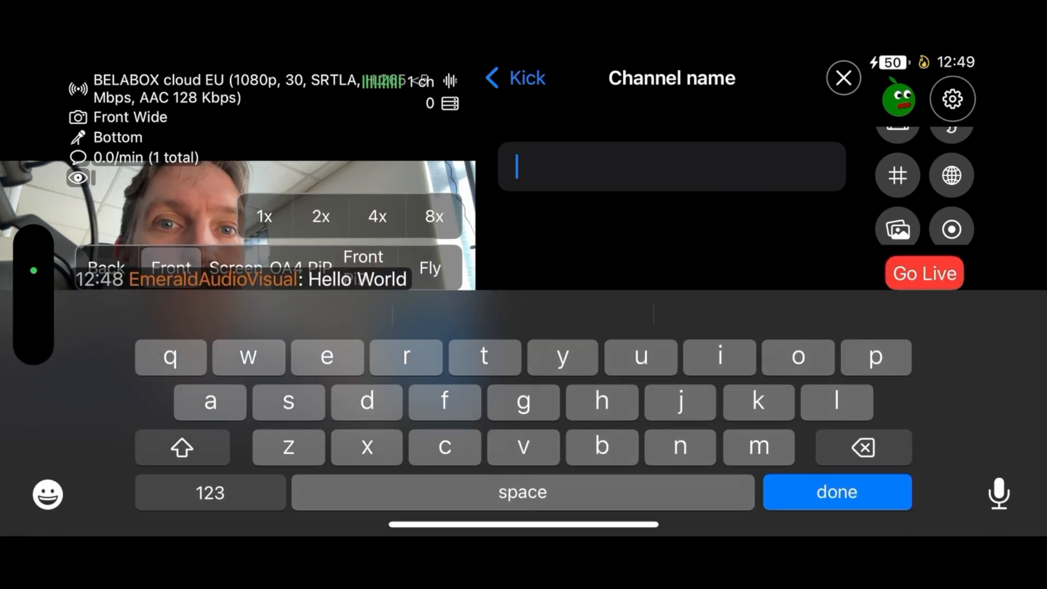
type("EmeraldAudioV")
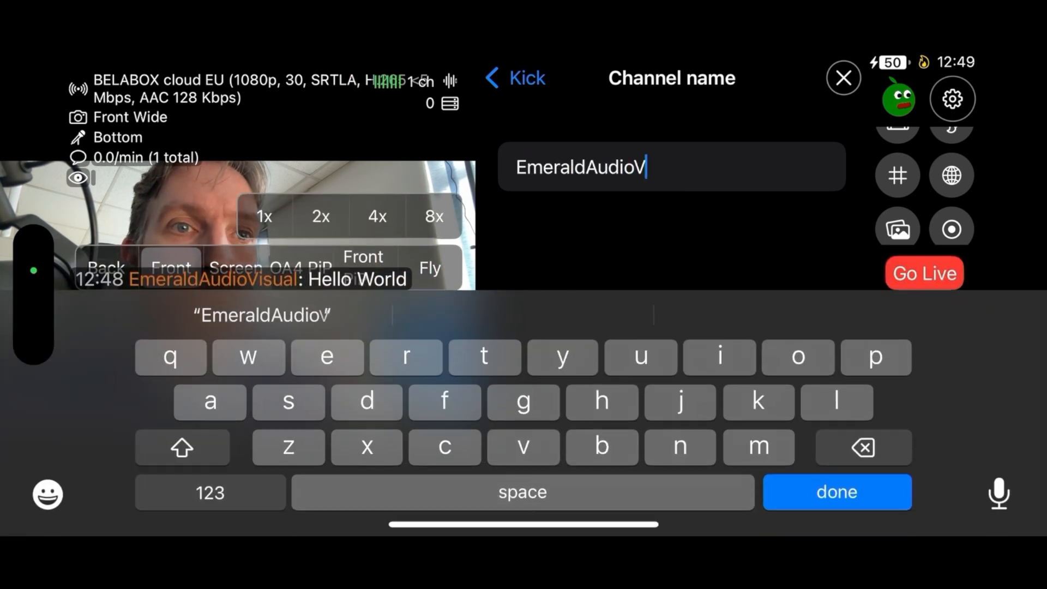
left_click(837, 492)
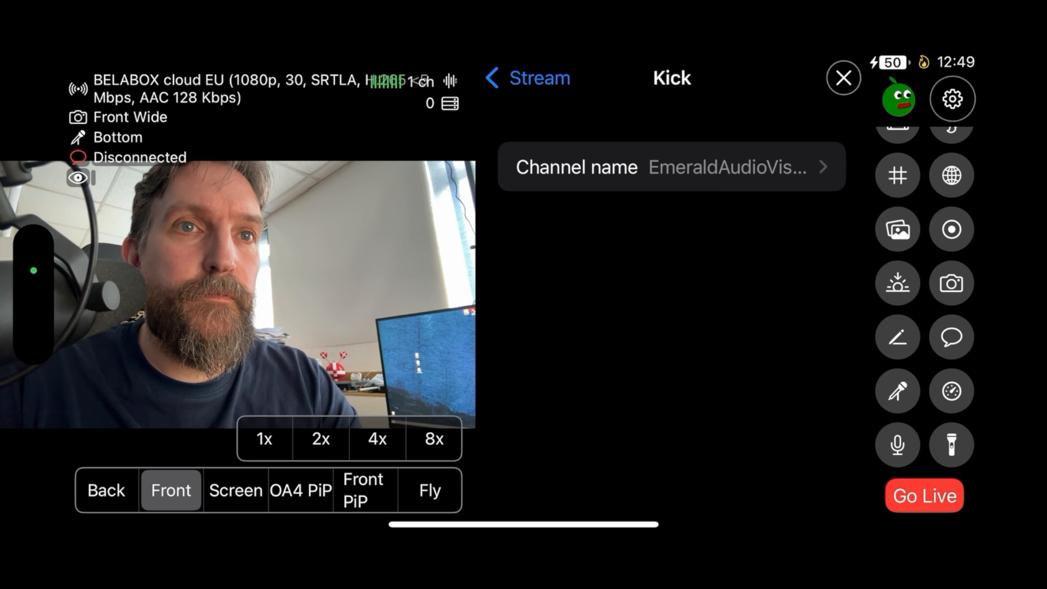
left_click(843, 78)
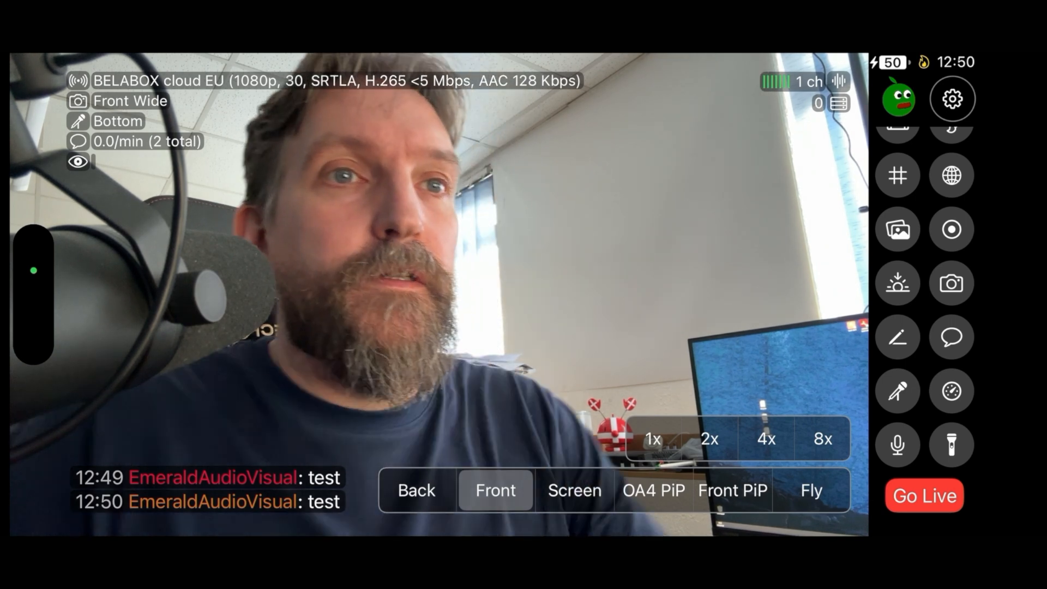
Step: Start the live stream, then go to the stream's YouTube chat settings
left_click(924, 495)
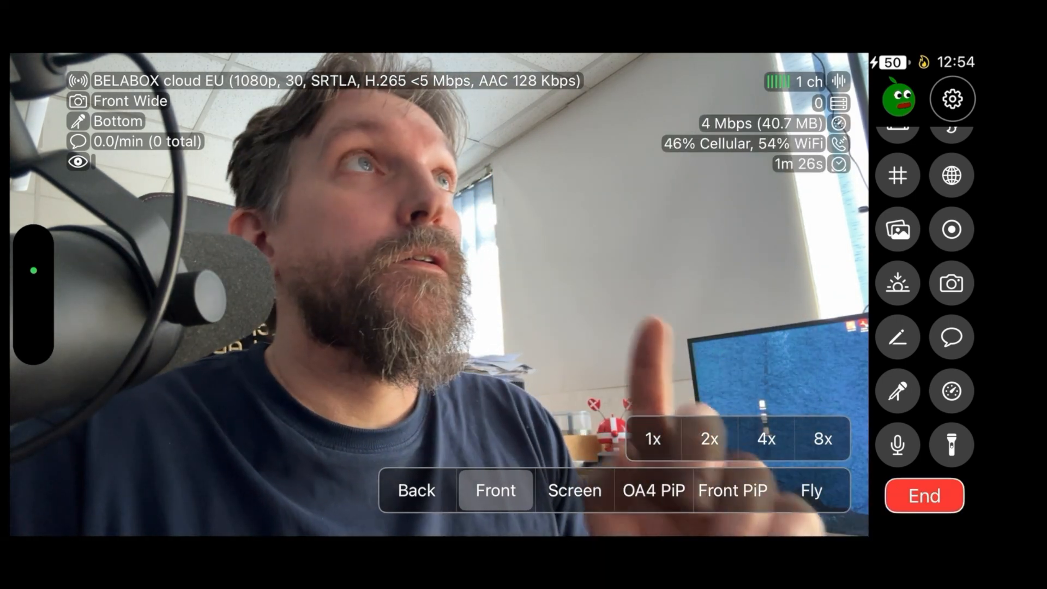
left_click(952, 99)
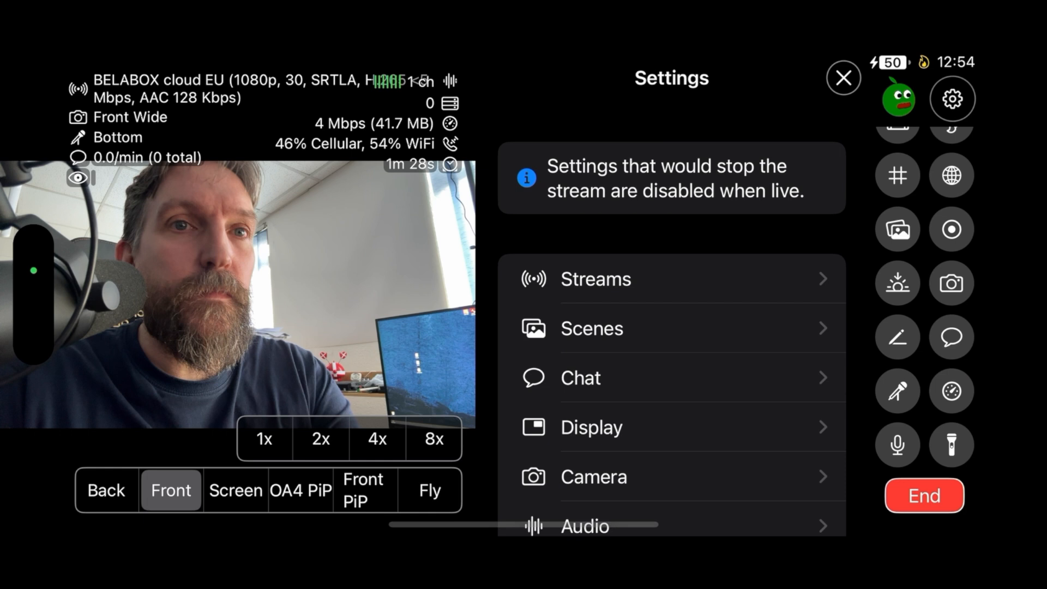
left_click(594, 279)
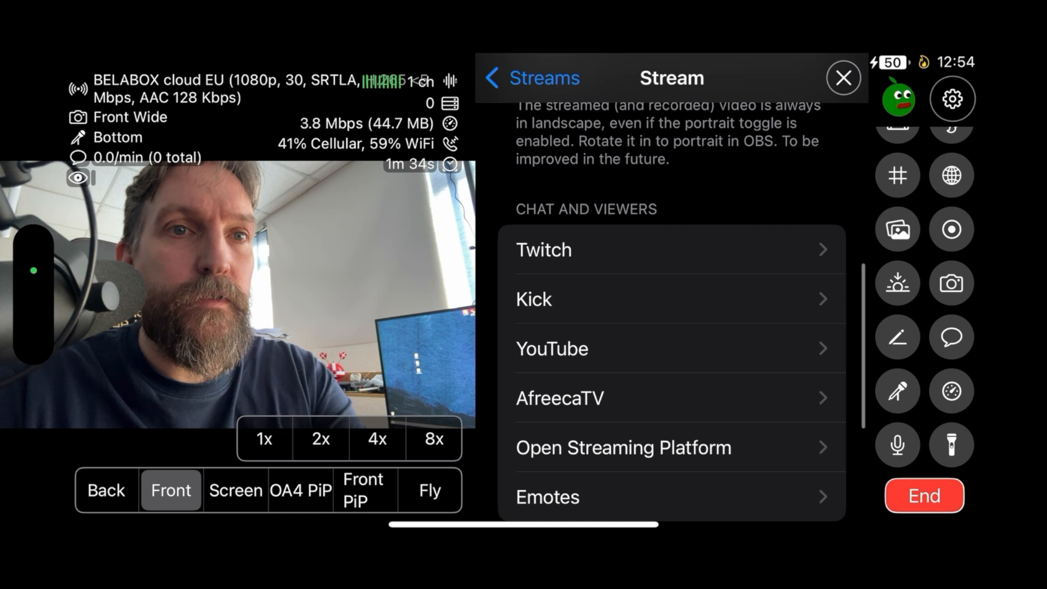
left_click(551, 348)
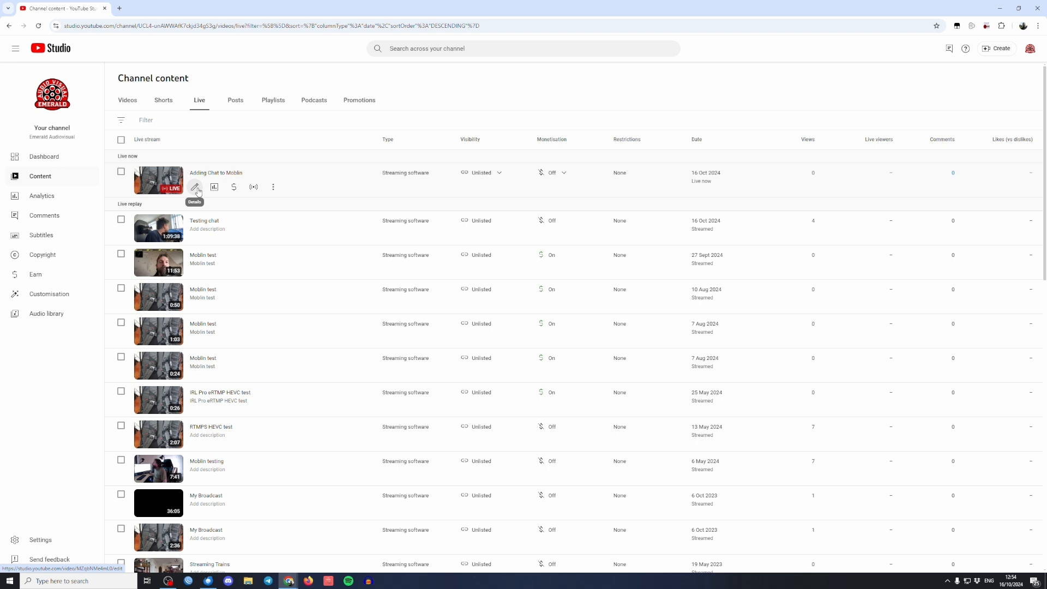
Step: Open the 'Adding Chat to Moblin' stream details in YouTube Studio and select its video link
left_click(195, 187)
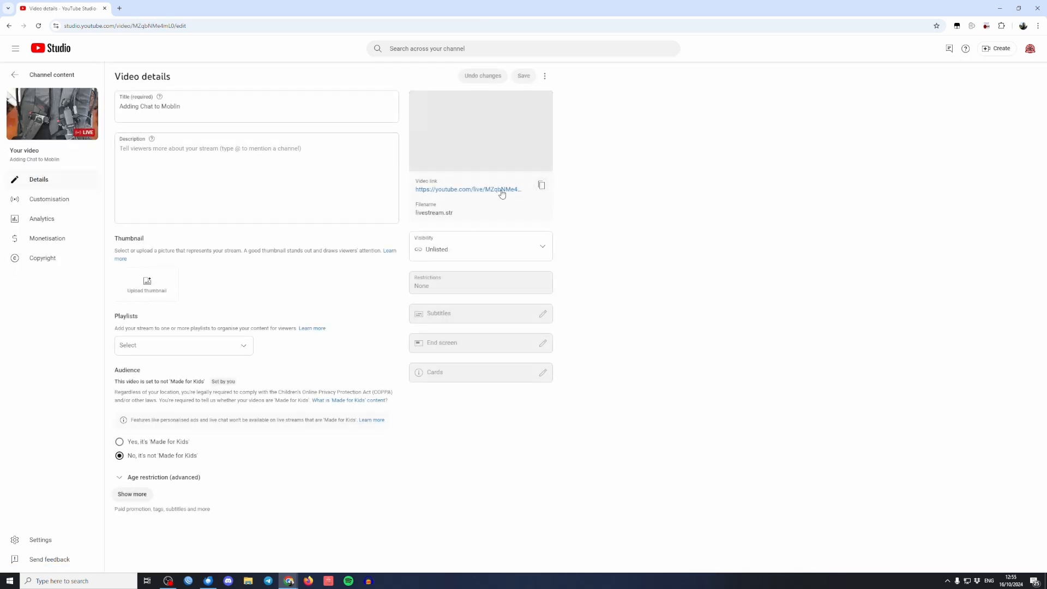
left_click(541, 185)
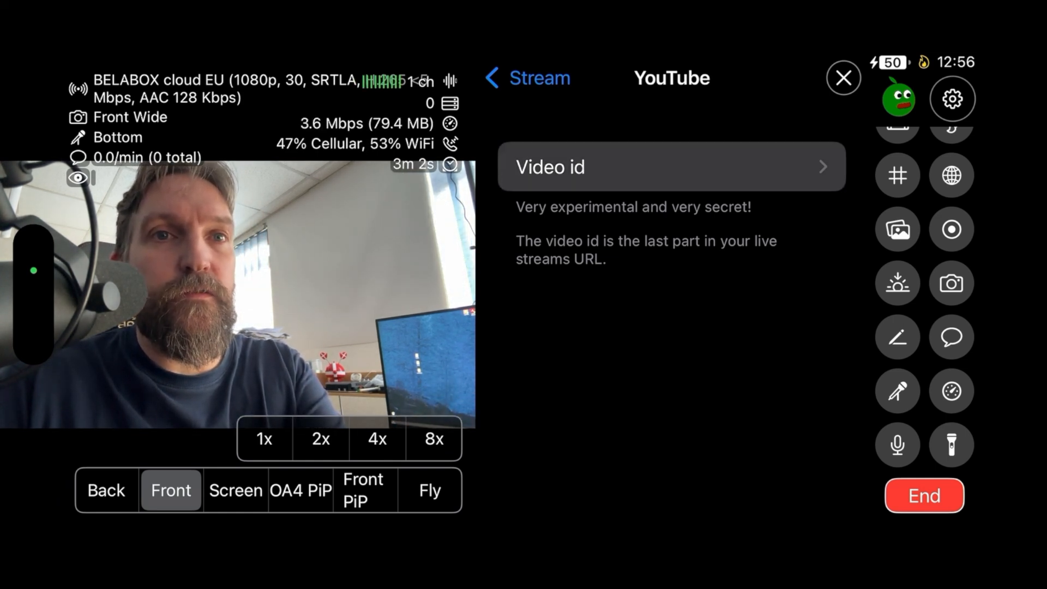
Step: Paste MZqbNMe4mL0 as the YouTube video id, cancel the end-stream prompt, and confirm
left_click(670, 167)
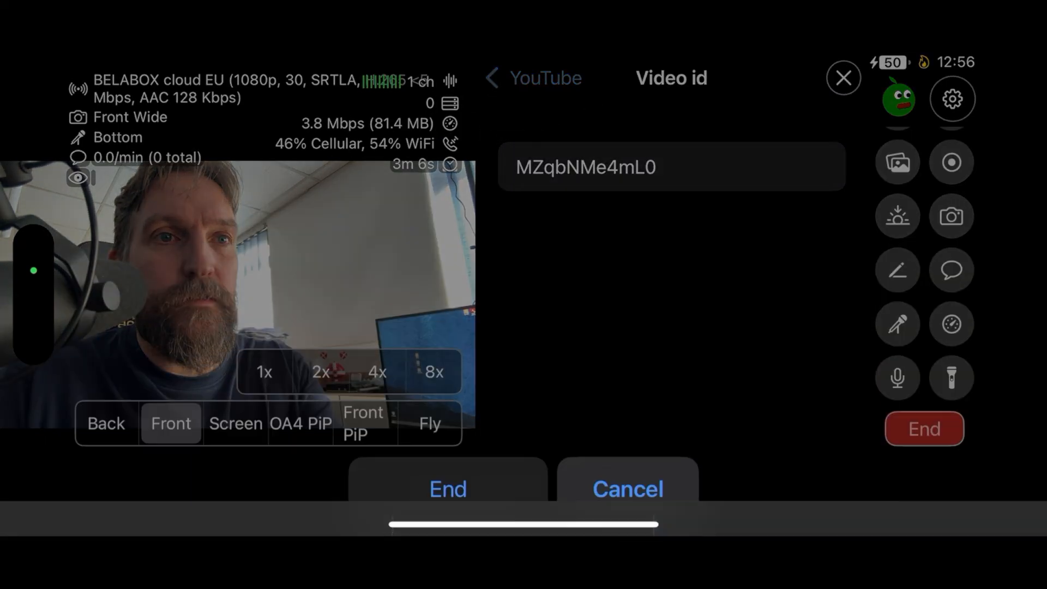
left_click(672, 166)
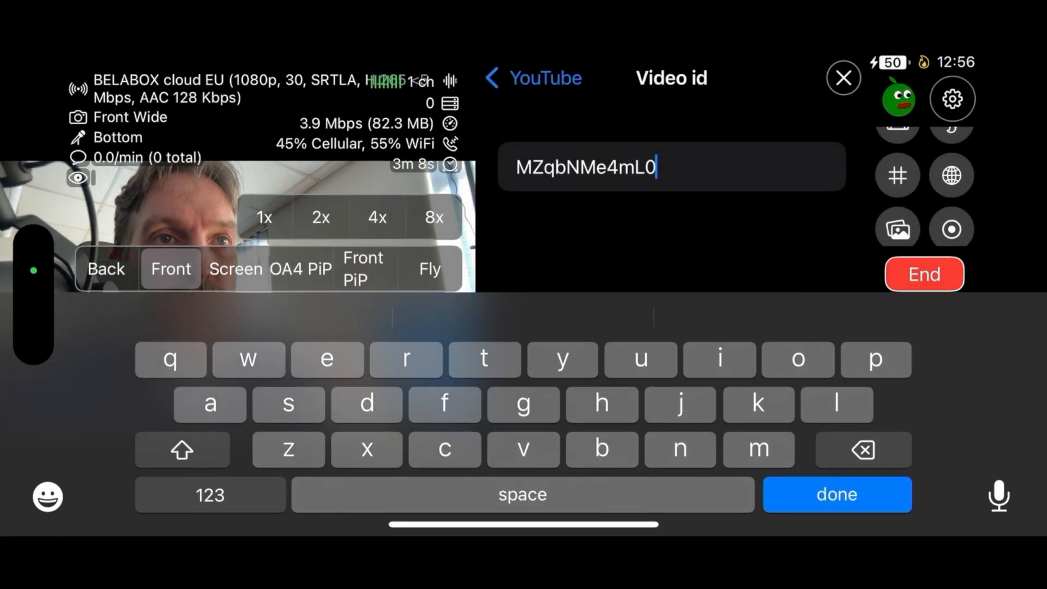
left_click(837, 494)
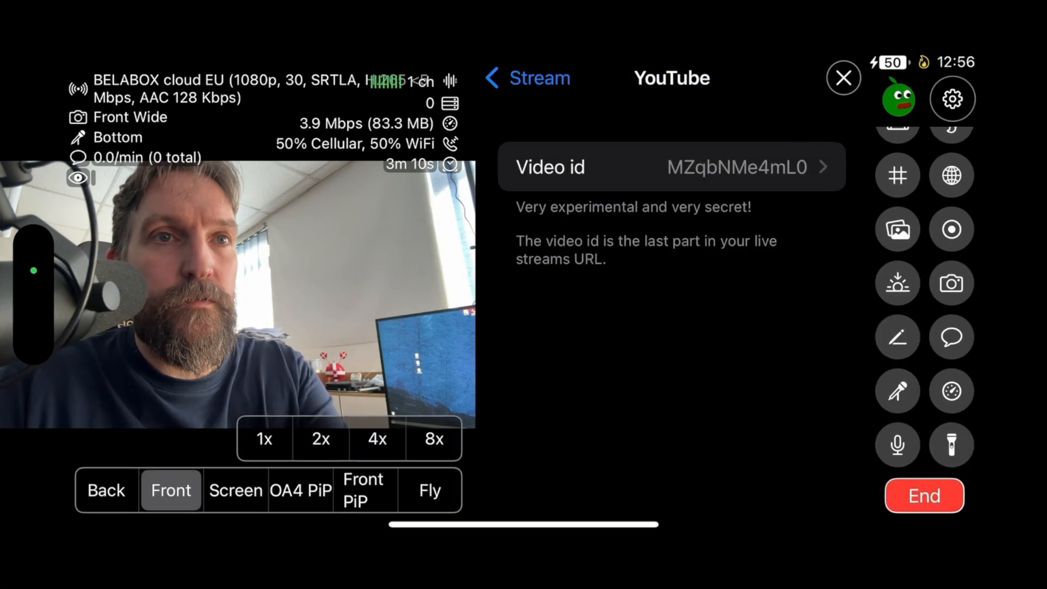
left_click(843, 78)
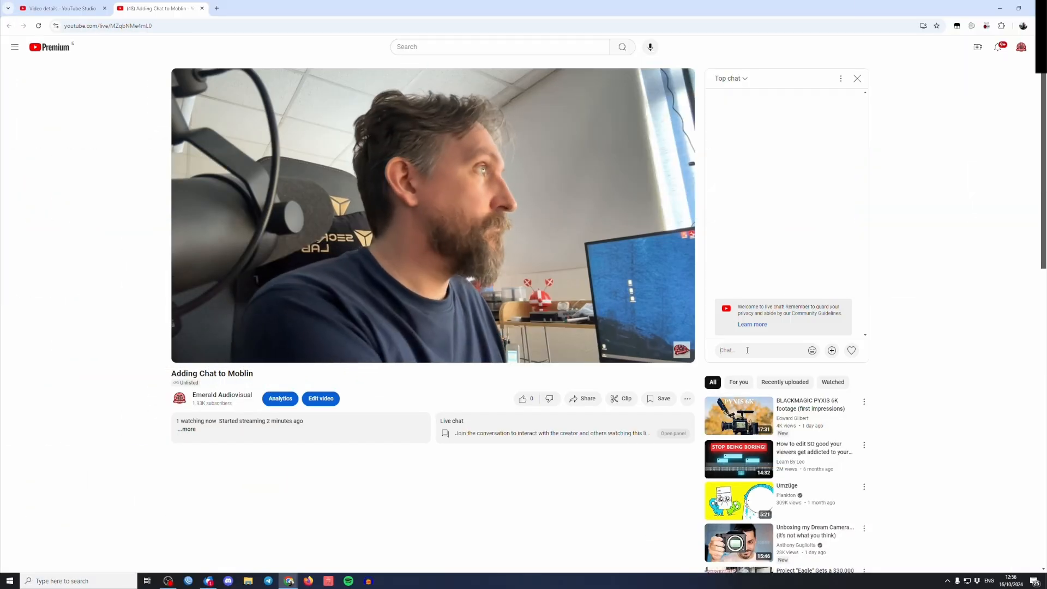
Step: Send the message 'test' in the stream's YouTube live chat
type("test")
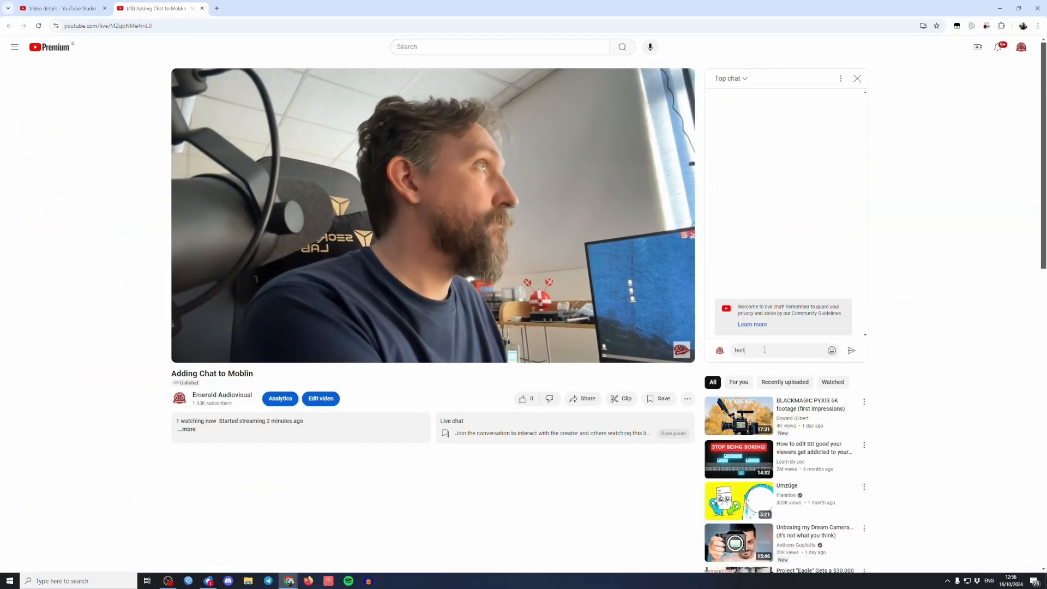
left_click(851, 350)
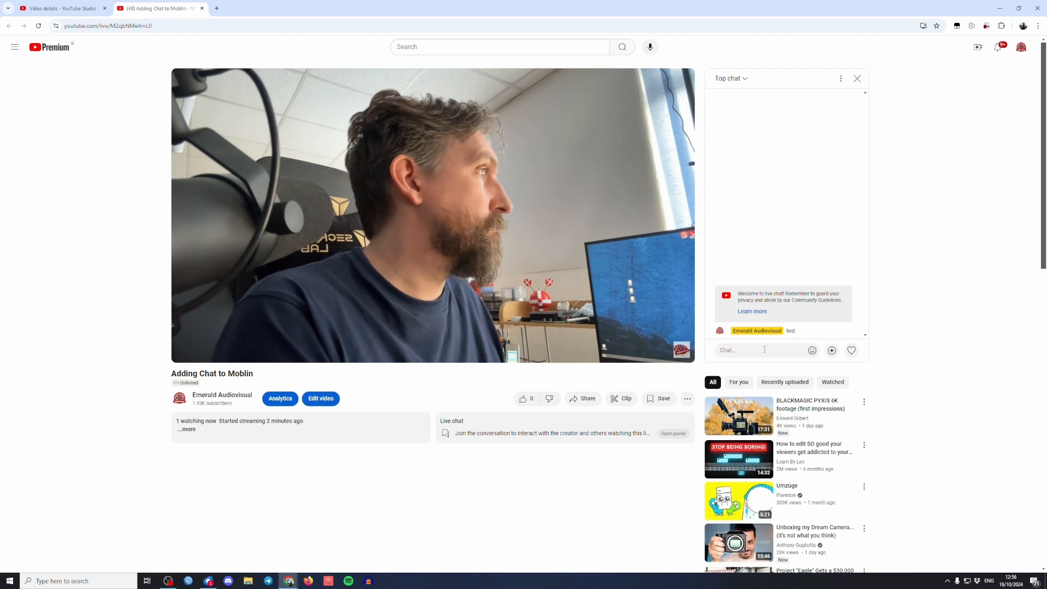